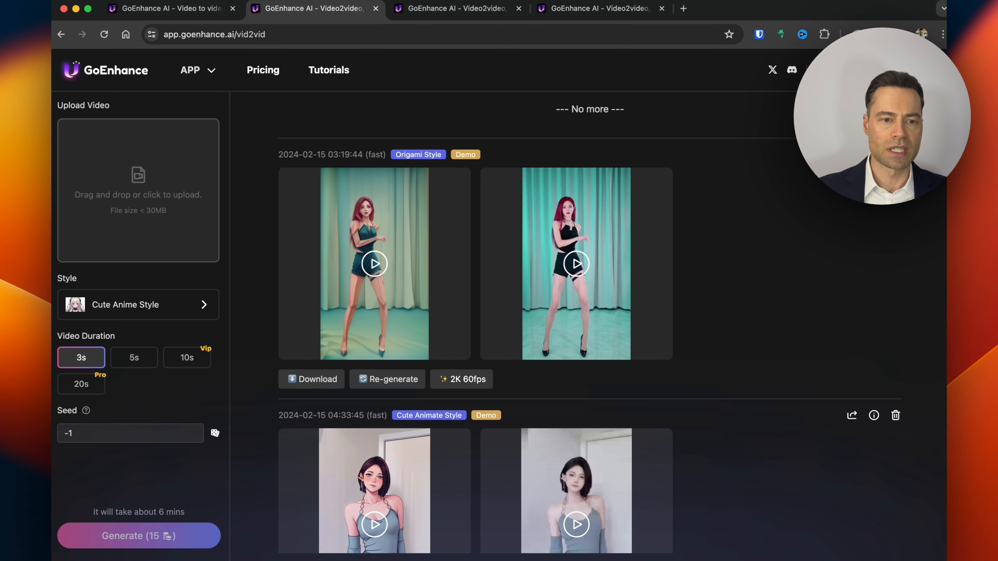
Step: Reveal the Choose video style gallery from the Cute Anime Style selector
left_click(138, 304)
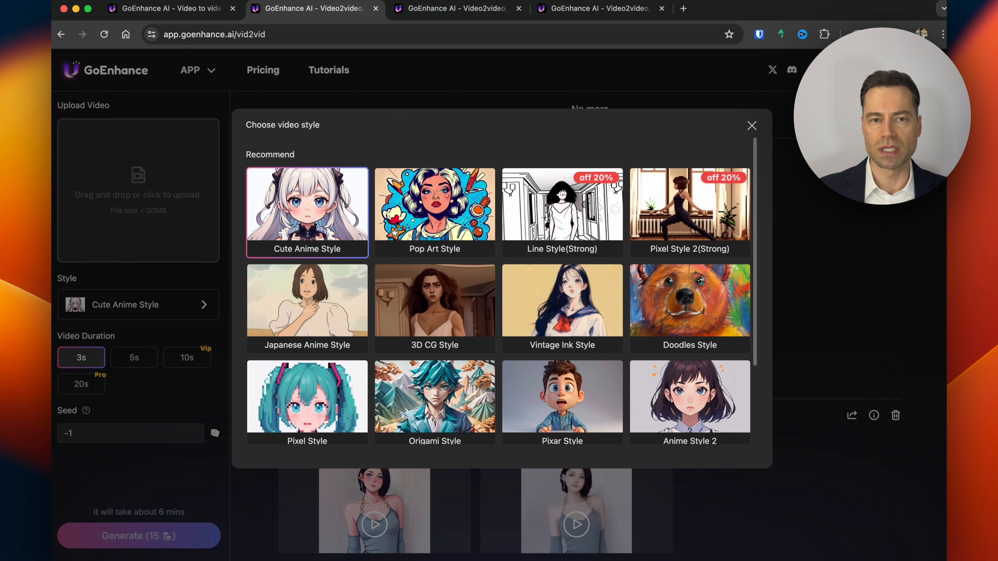
Step: Browse the style gallery and dismiss it, leaving Cute Anime Style selected
scroll("down", 3)
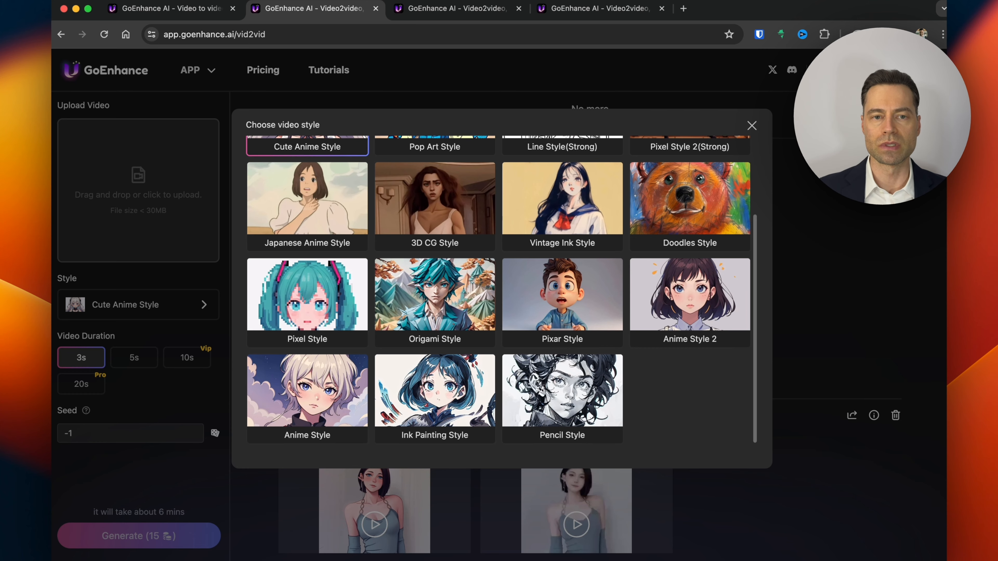
left_click(751, 126)
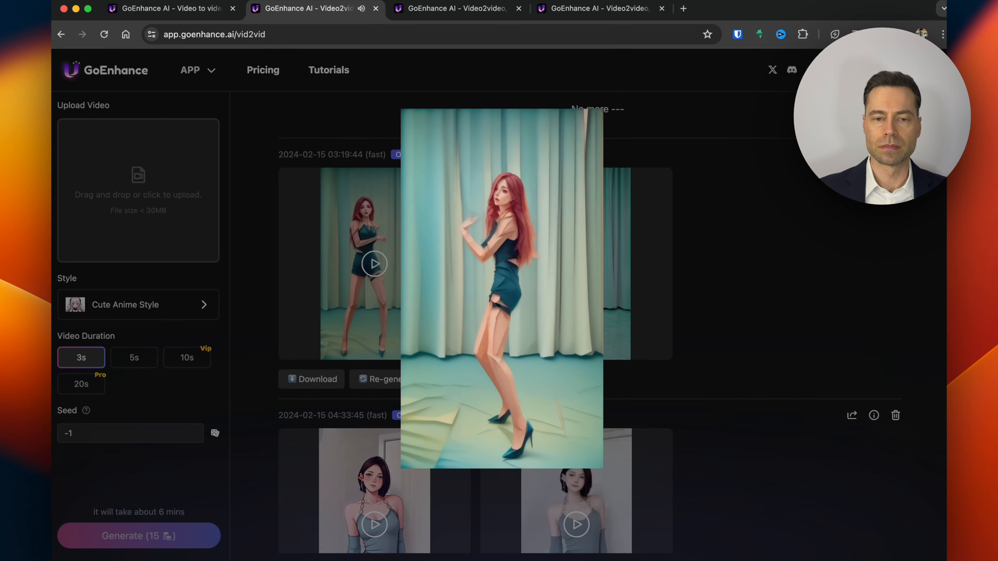
scroll("down", 3)
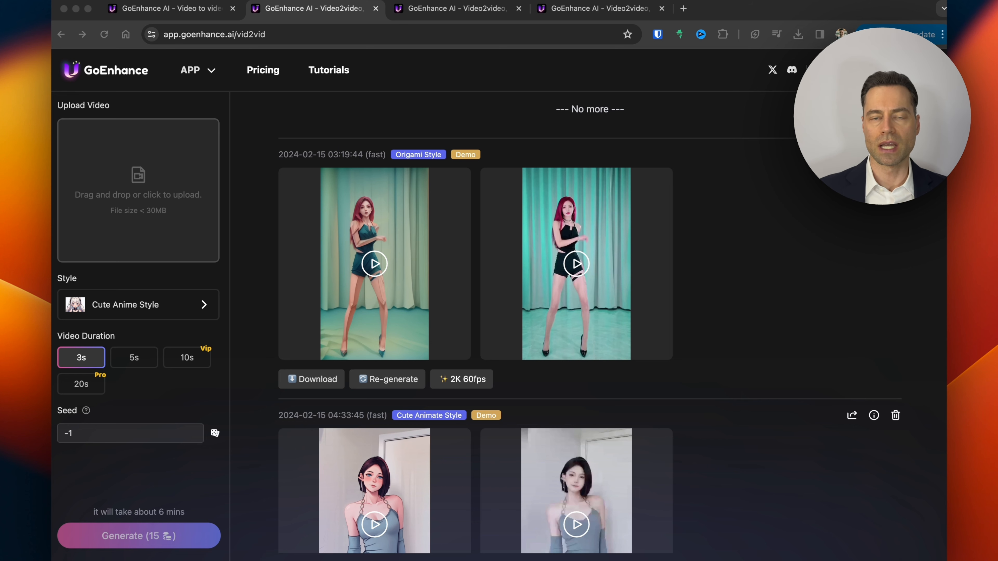
Step: Choose a 5-second duration and the Pop Art Style for the black-and-white clip
left_click(133, 357)
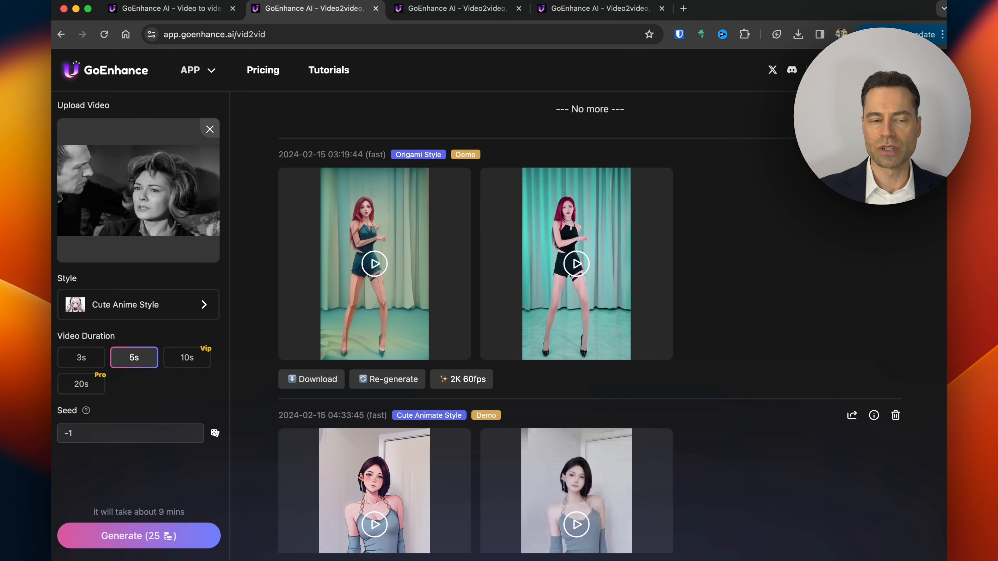
left_click(138, 305)
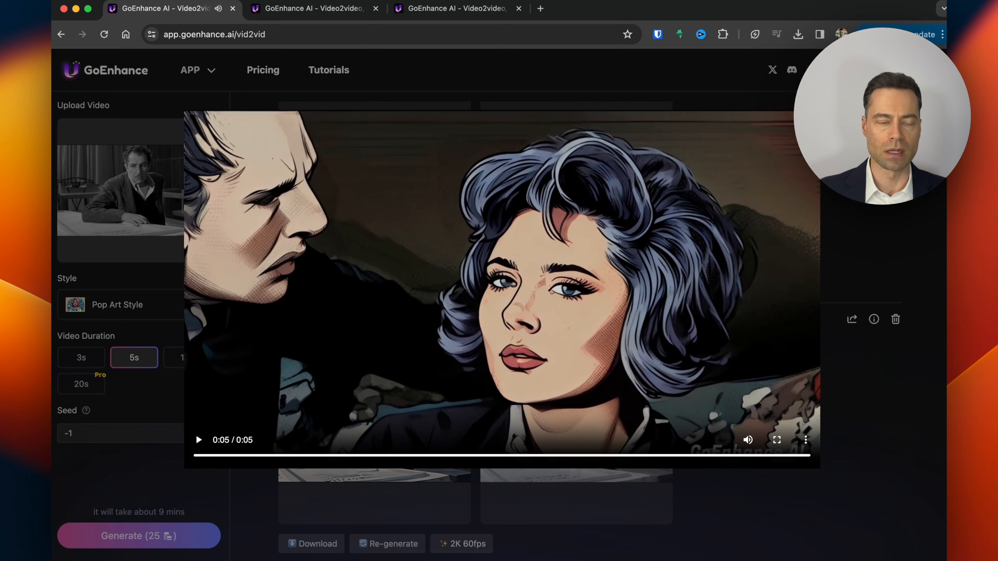
Step: Switch from video-to-video to the image upscaler via the APP menu
left_click(199, 440)
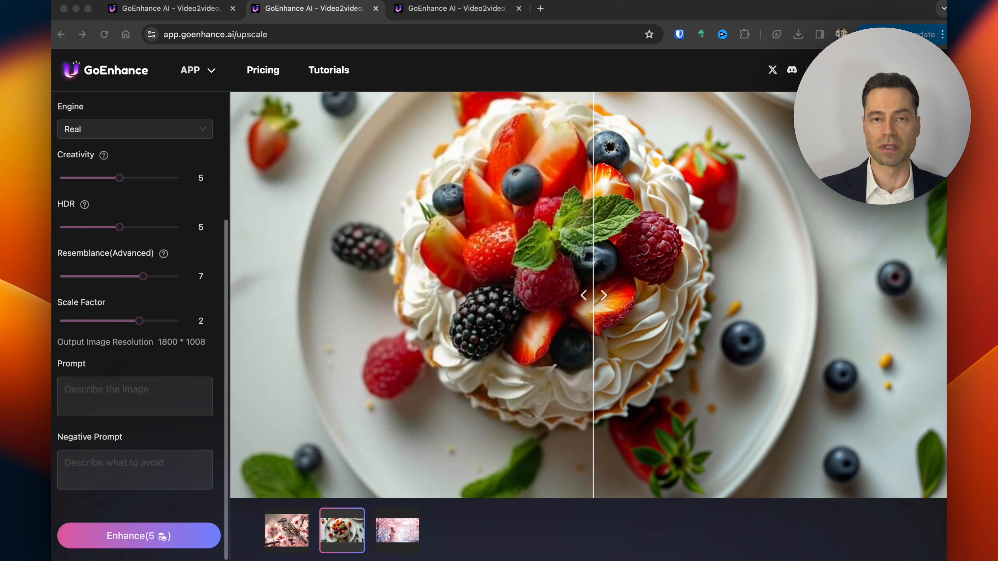
Step: Show the Creativity help with its before-and-after sparrow at creativity 5
left_click(134, 301)
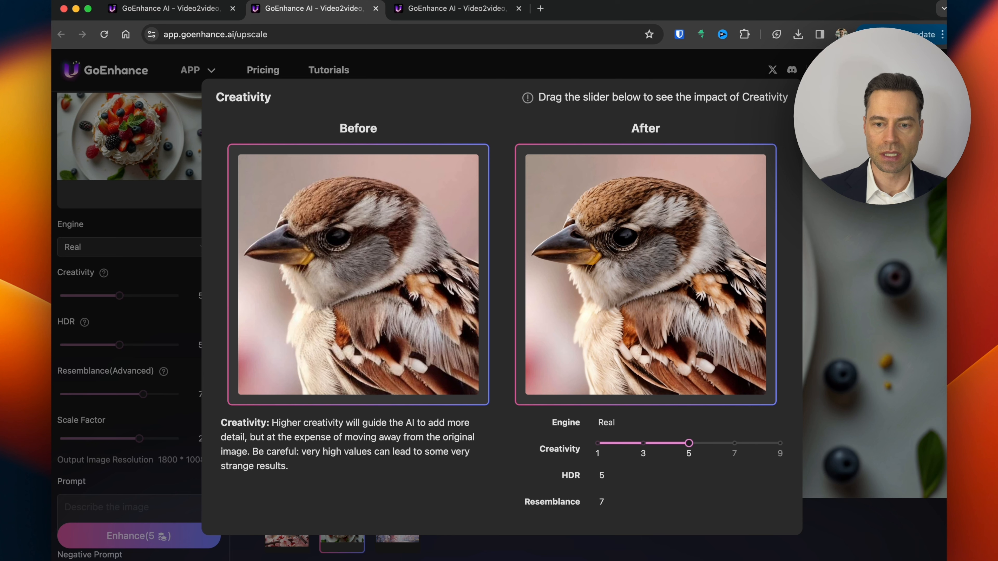
Step: Preview the sparrow at creativity 7 and 1, then bring up the HDR explainer
left_click_drag(689, 444, 735, 443)
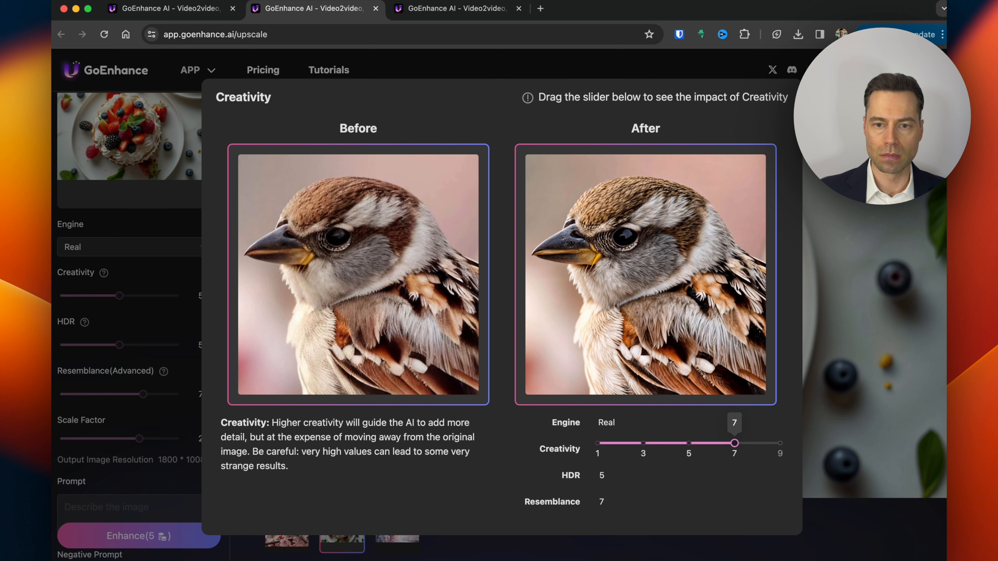
left_click_drag(734, 444, 596, 444)
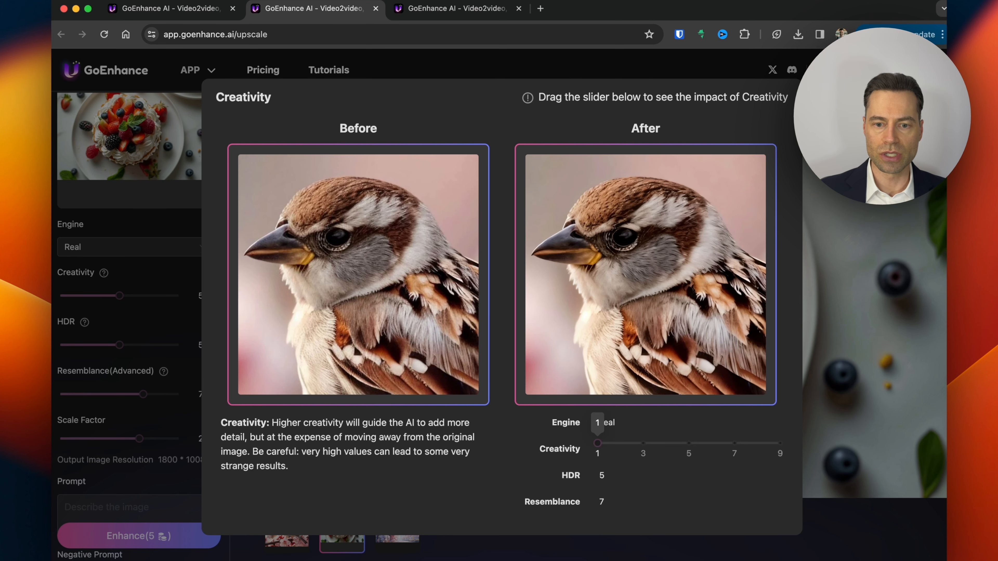
left_click_drag(597, 444, 734, 444)
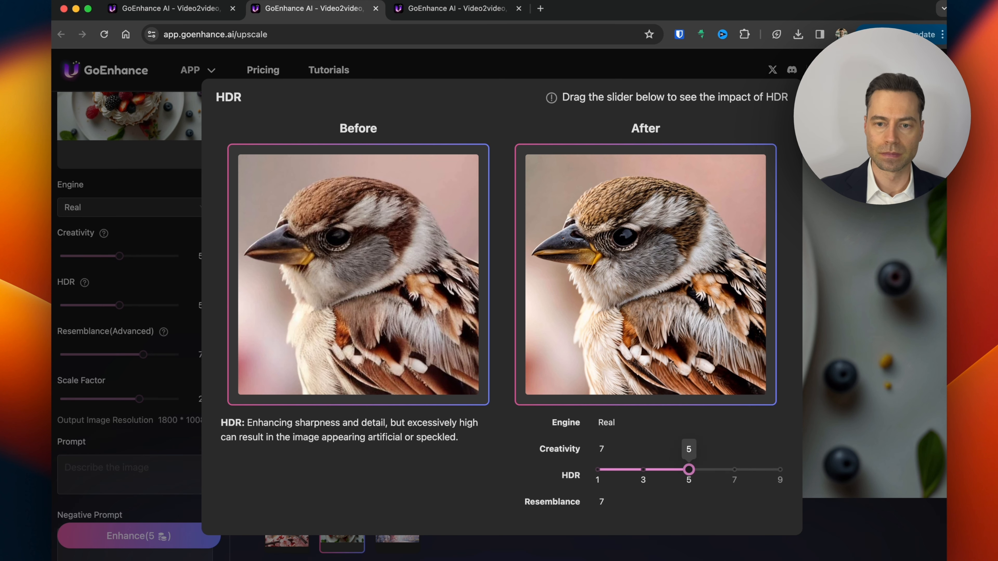
Step: Preview the sparrow at HDR 9, then bring up the Resemblance (Advanced) explainer
left_click_drag(690, 470, 781, 470)
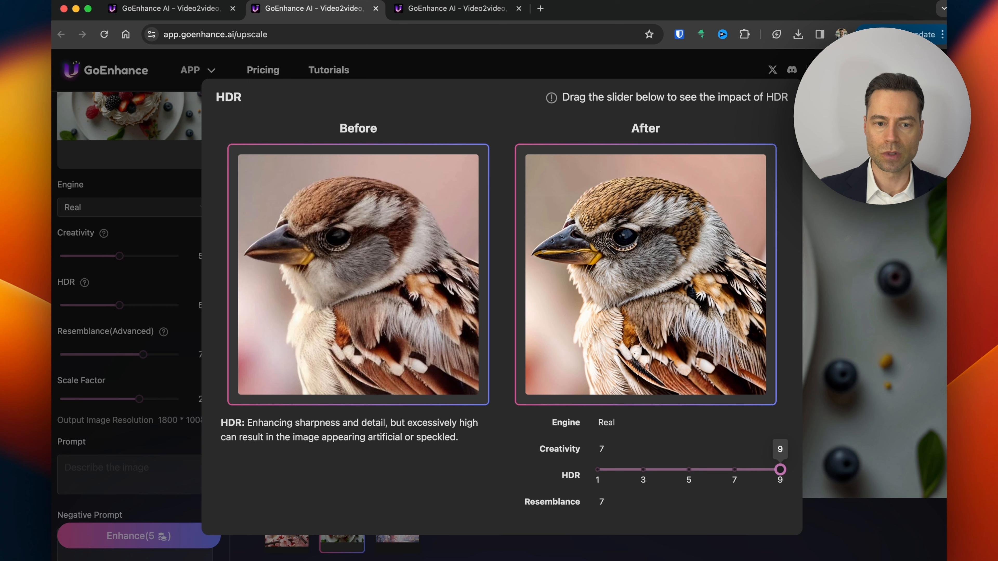
left_click_drag(781, 470, 689, 470)
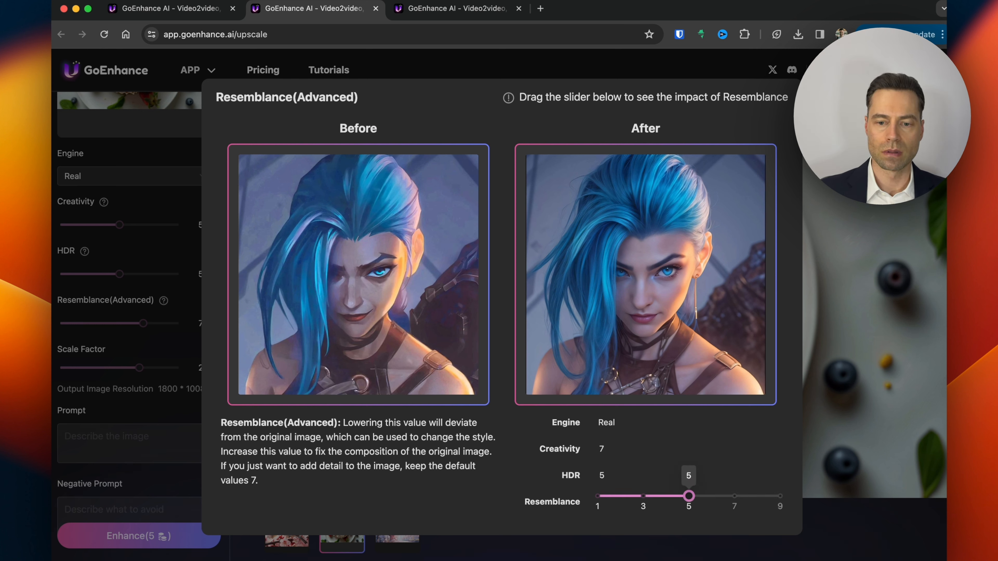
Step: Preview the blue-haired portrait at a lower resemblance value
left_click_drag(689, 496, 598, 496)
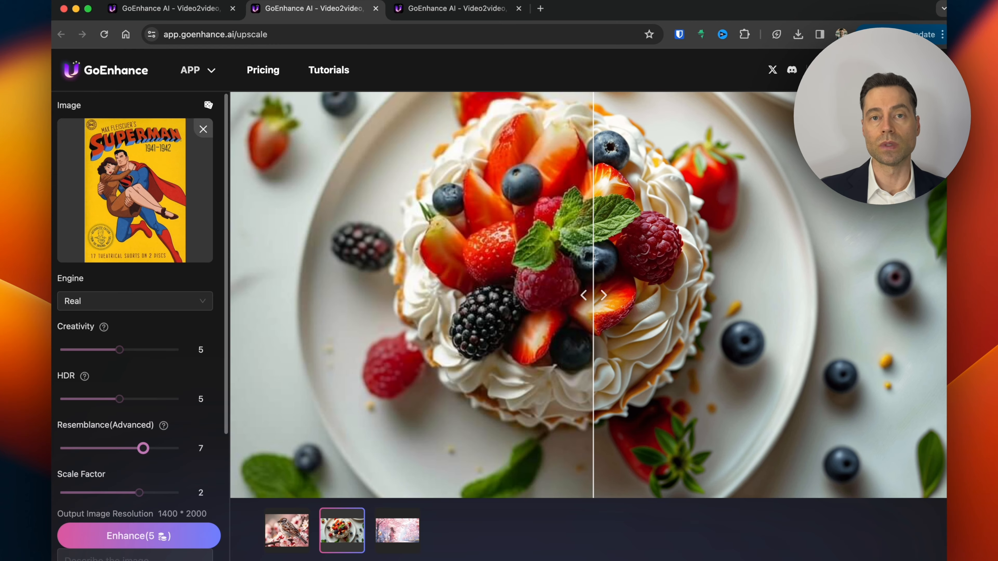
Step: Show the upscaled Superman cover's before-and-after comparison from its thumbnail
left_click(287, 531)
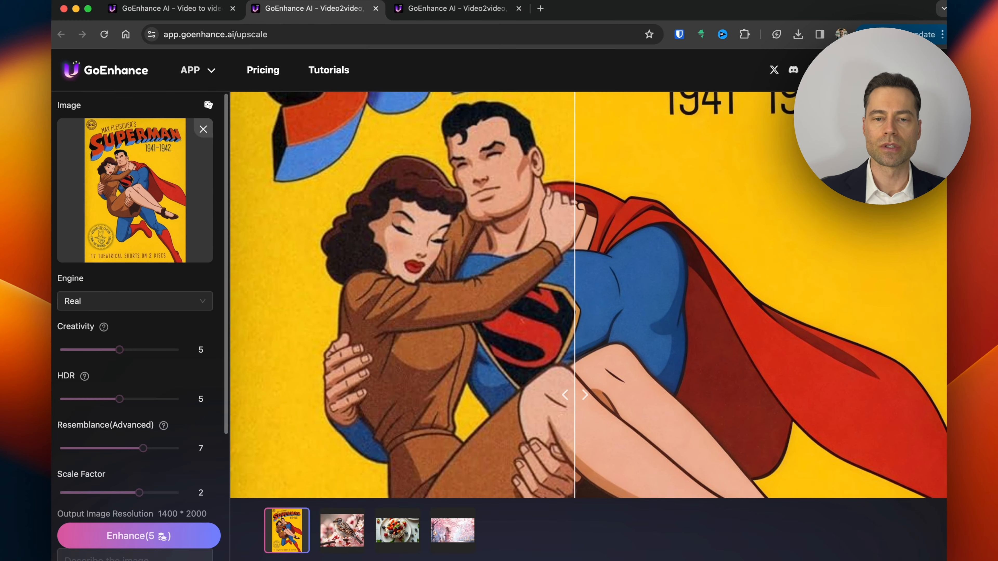